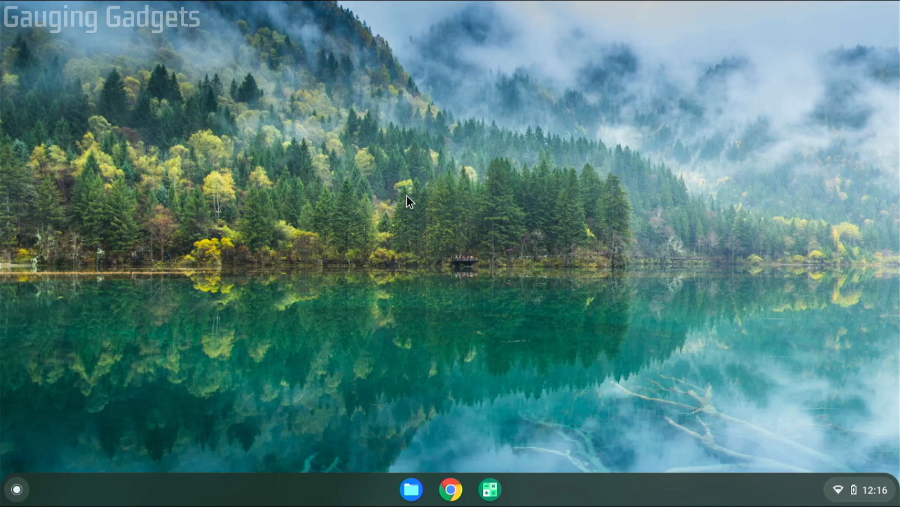
mouse_move(280, 266)
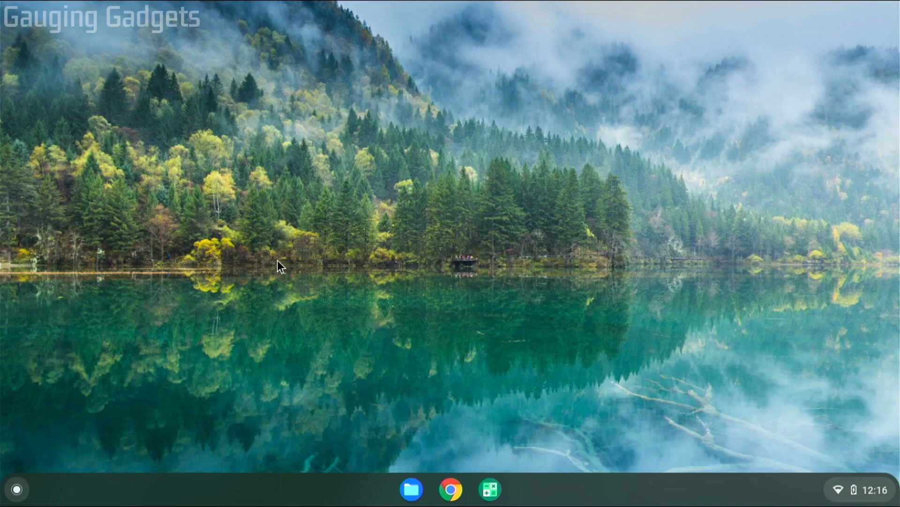
mouse_move(16, 495)
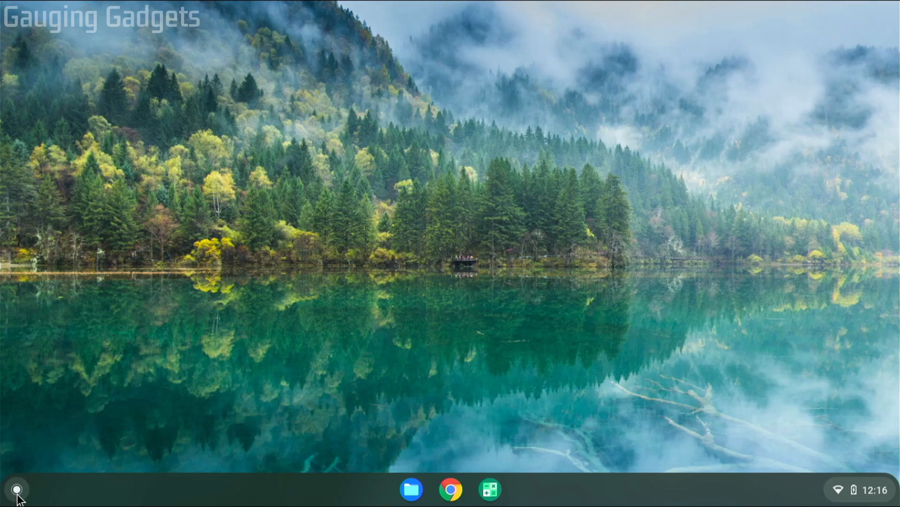
Step: Search the launcher for 'terminal' and launch the Linux Terminal app
left_click(17, 489)
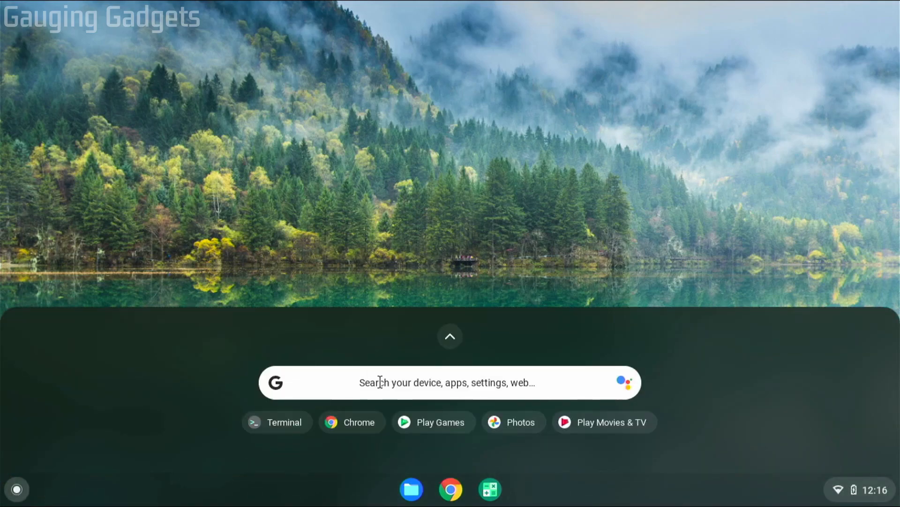
type("text")
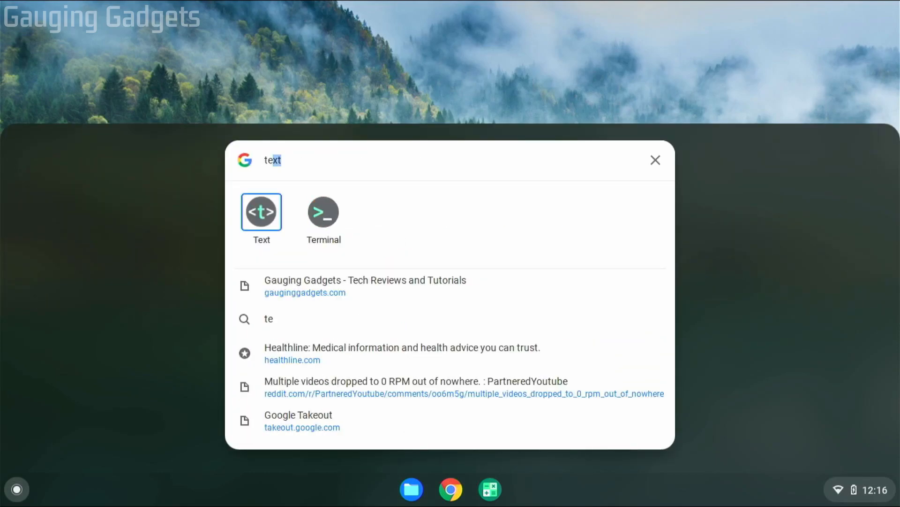
type("terminal")
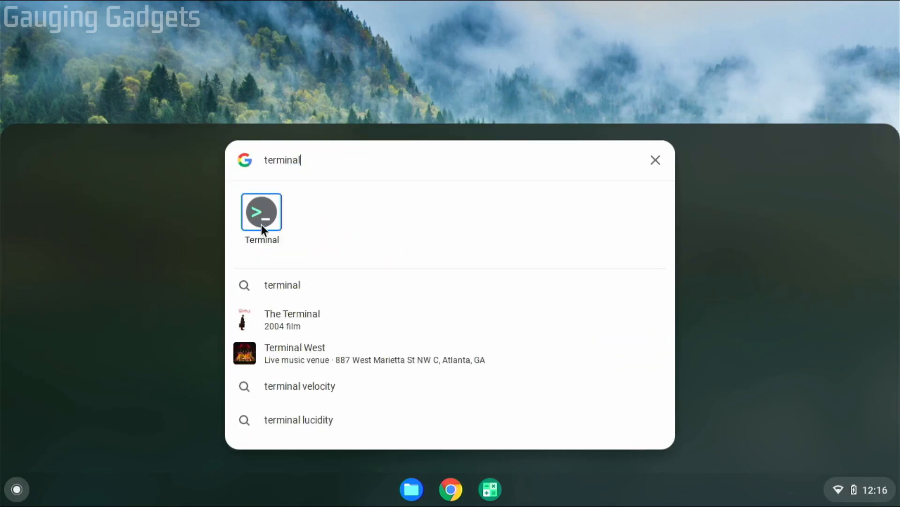
left_click(262, 211)
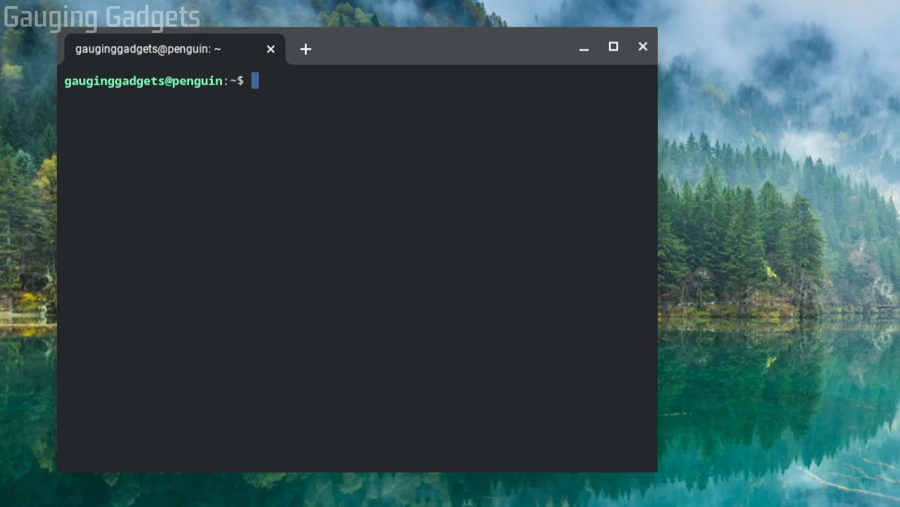
Step: Enter the command 'sudo apt install libsecret-1.0' at the prompt
type("sudo")
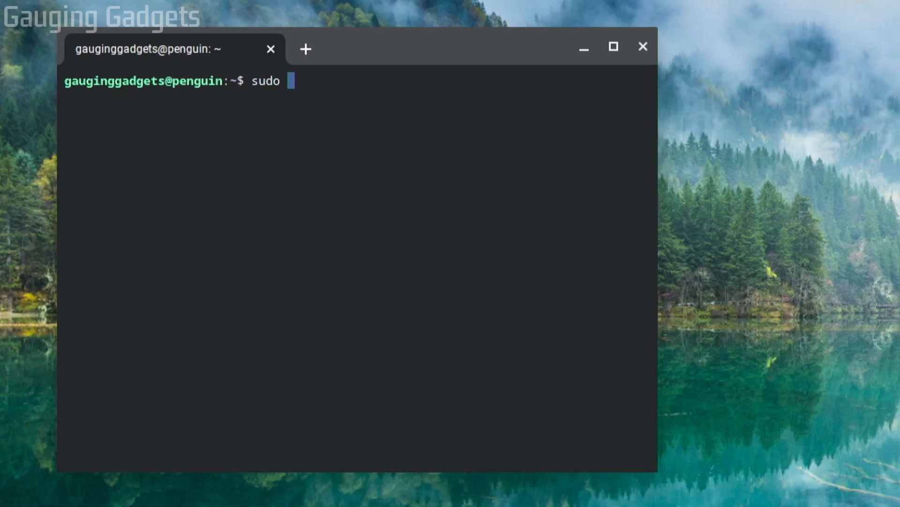
type("apt")
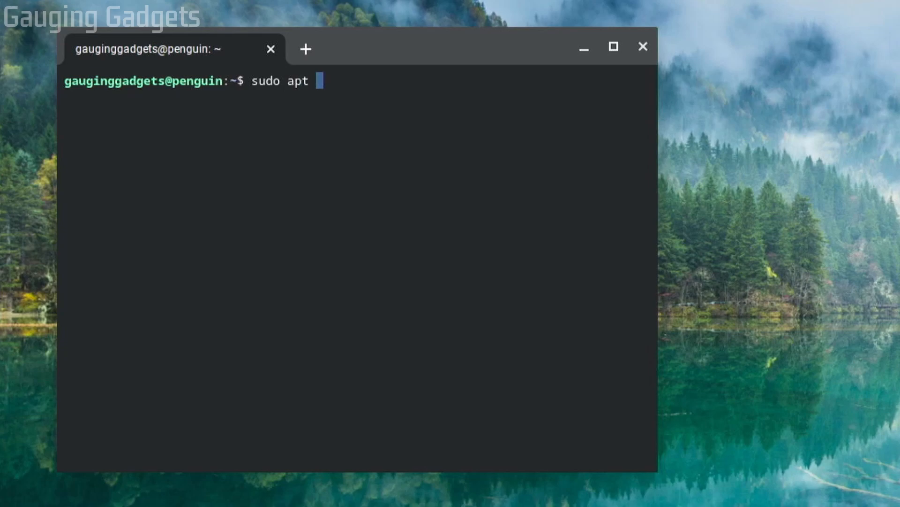
type("install")
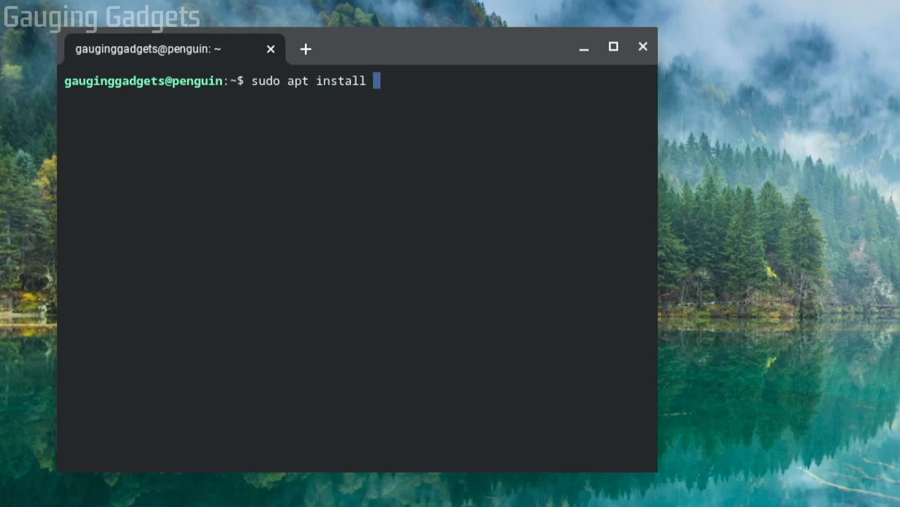
type("libse")
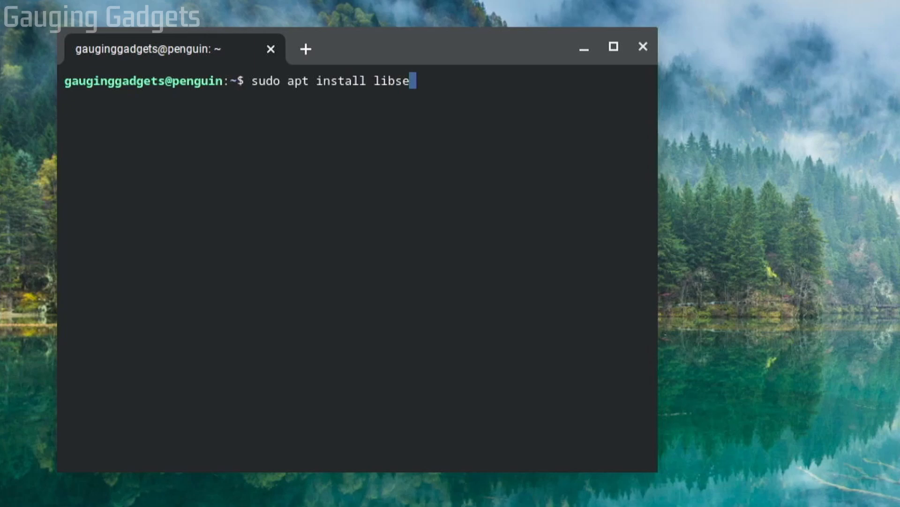
type("cret")
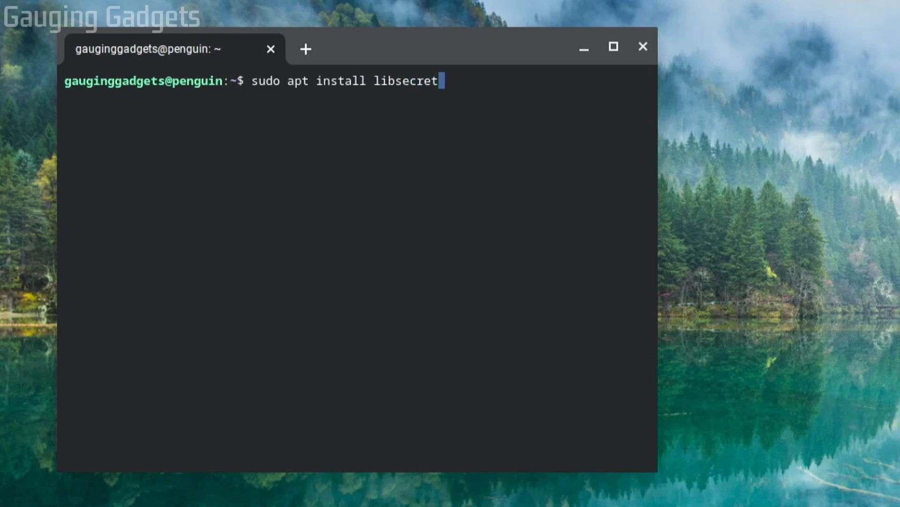
type("-1.0")
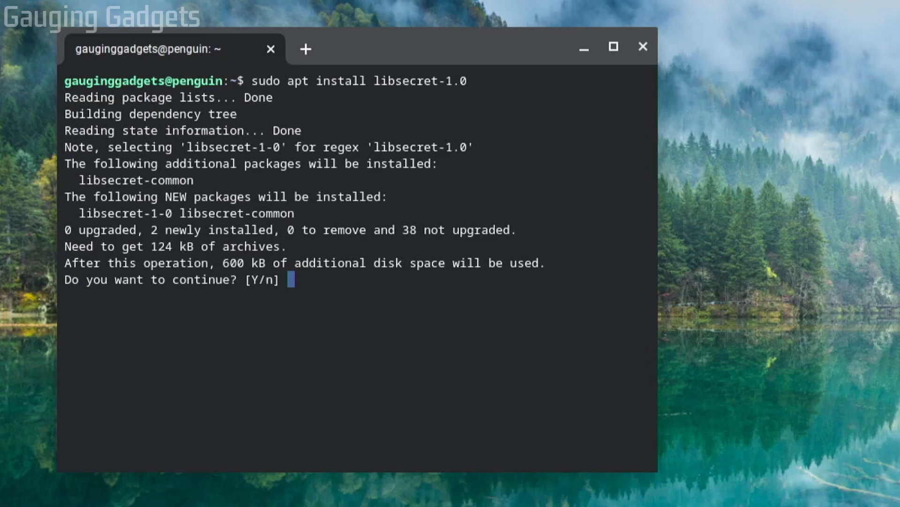
Step: Confirm with 'y' so libsecret-1-0 and libsecret-common get installed
type("y")
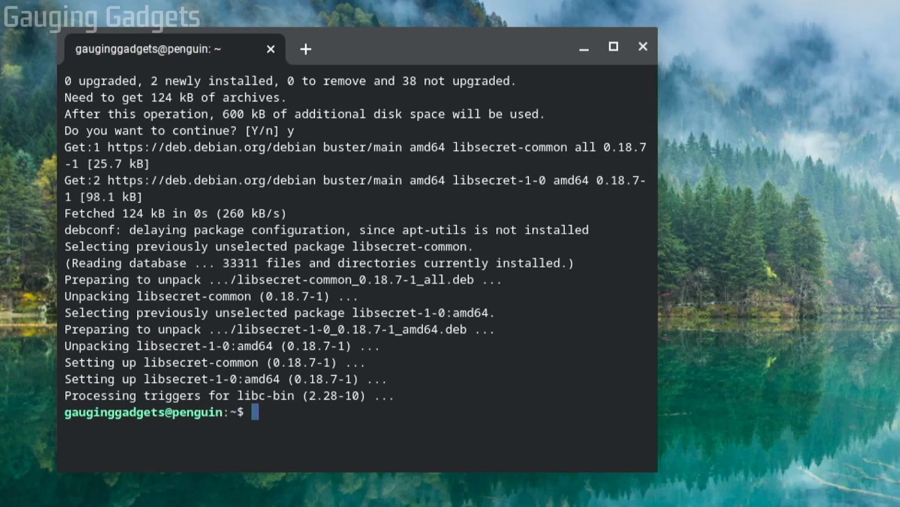
Step: Run 'sudo reboot' to restart the Linux session, closing the terminal
type("s")
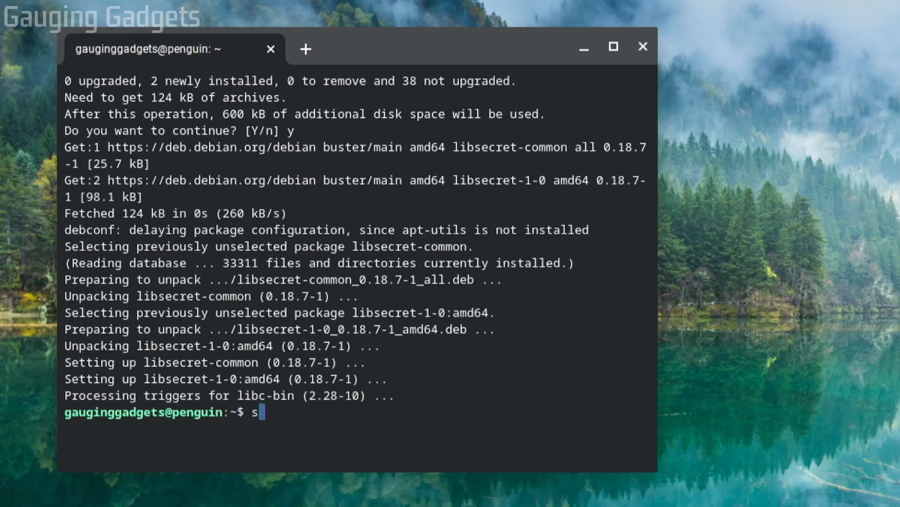
type("udo r")
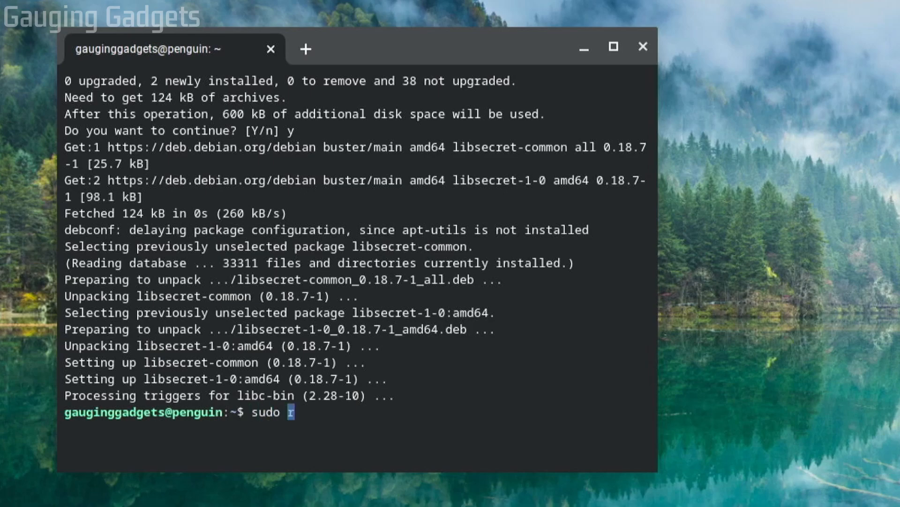
type("eboot")
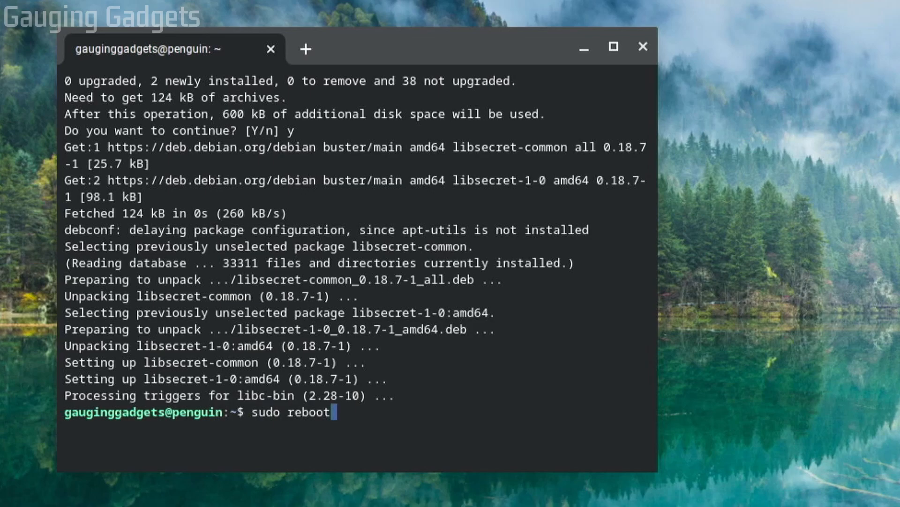
key("Return")
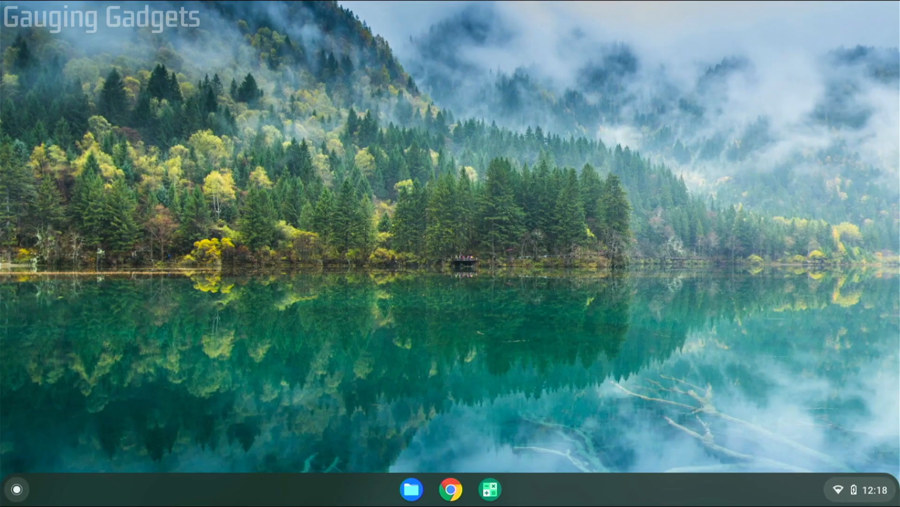